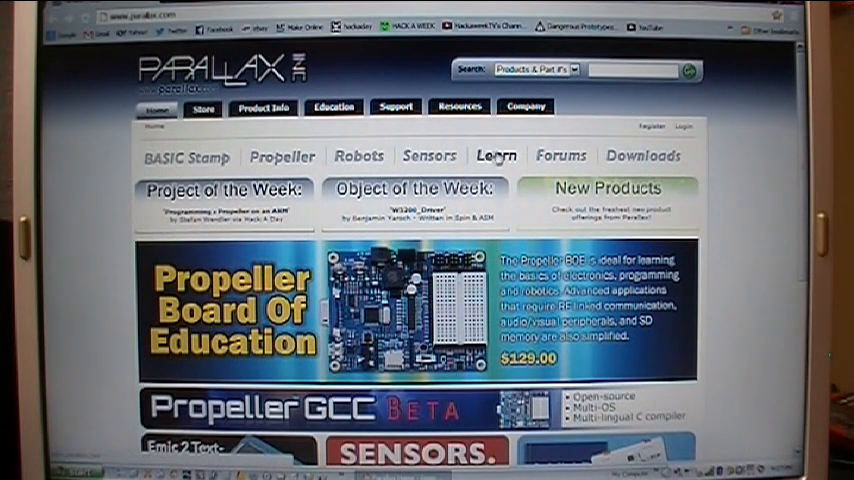
- Go from parallax.com to the Learn tutorials site
{"action": "left_click", "coordinate": [496, 156]}
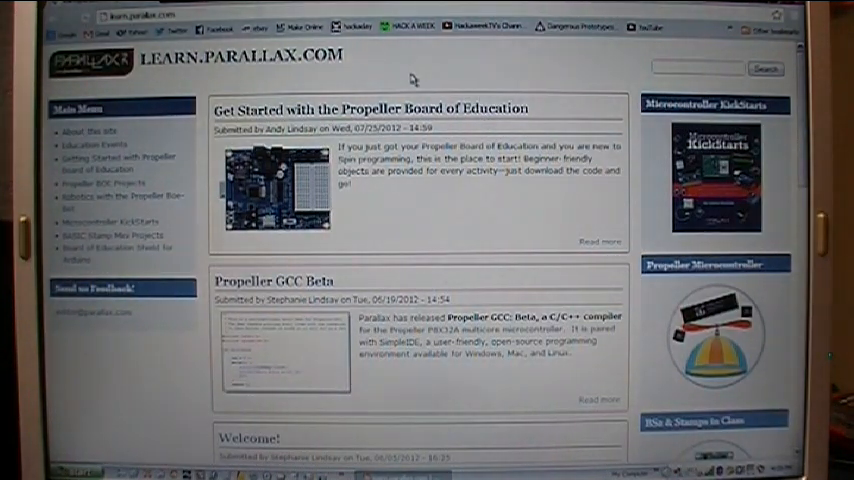
{"action": "mouse_move", "coordinate": [316, 80]}
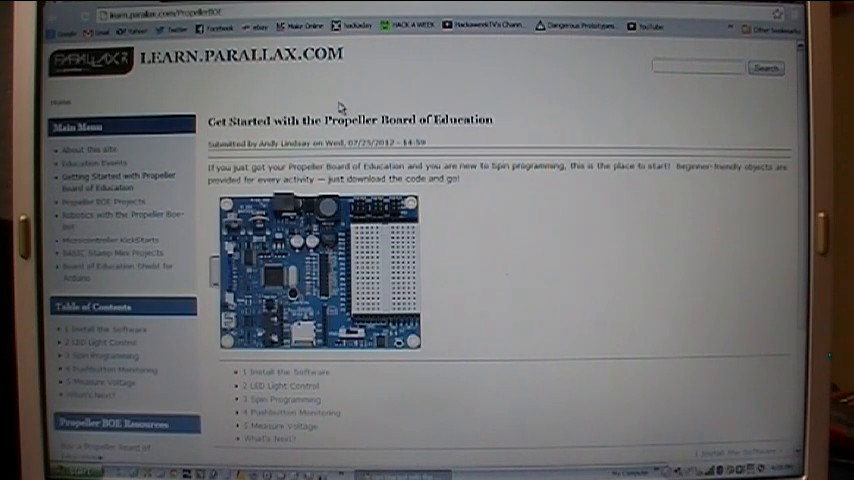
{"action": "mouse_move", "coordinate": [242, 358]}
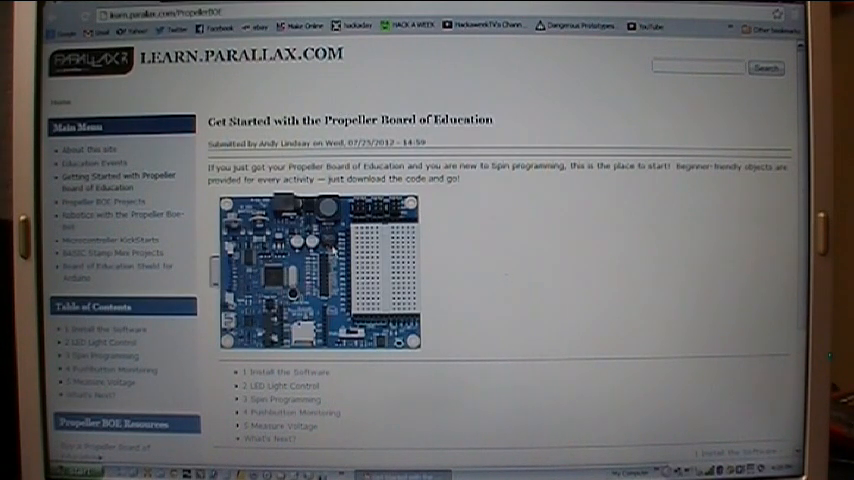
- Scroll the tutorial down to the Install the Software section
{"action": "scroll", "scroll_direction": "down", "scroll_amount": 3}
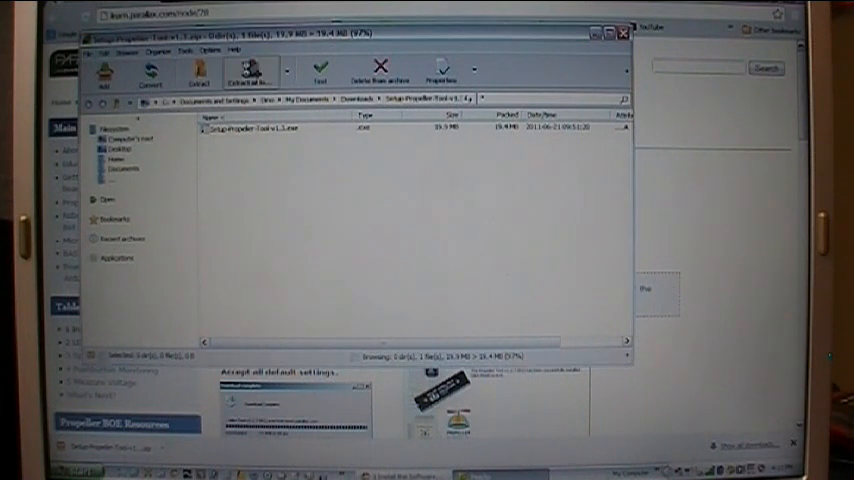
- Extract the Propeller Tool setup files to the chosen destination folder
{"action": "left_click", "coordinate": [252, 68]}
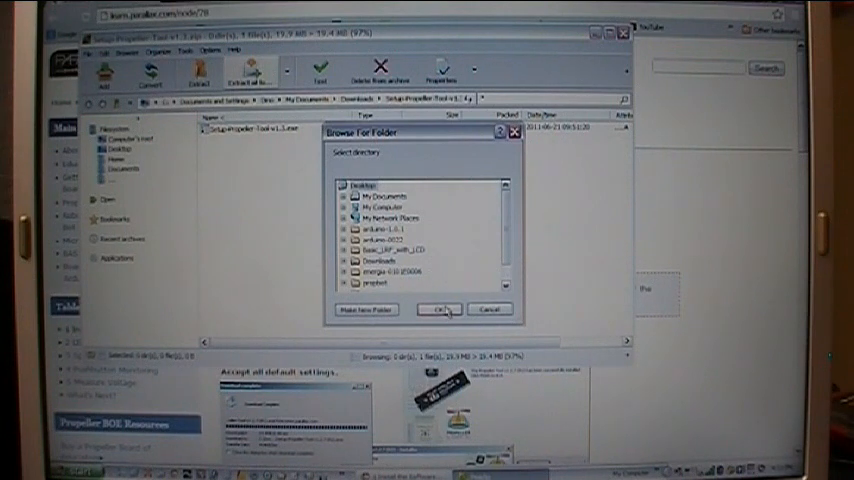
{"action": "left_click", "coordinate": [440, 308]}
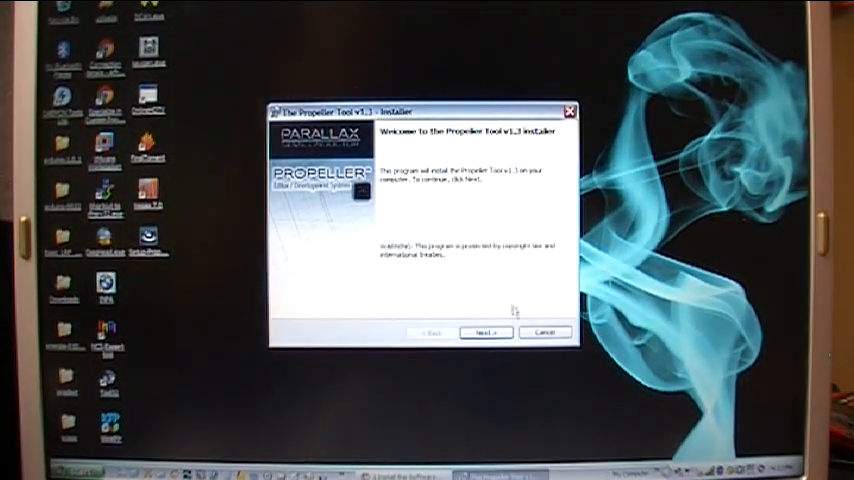
- Run the installer wizard with Complete install and automatic USB driver, then finish
{"action": "left_click", "coordinate": [484, 332]}
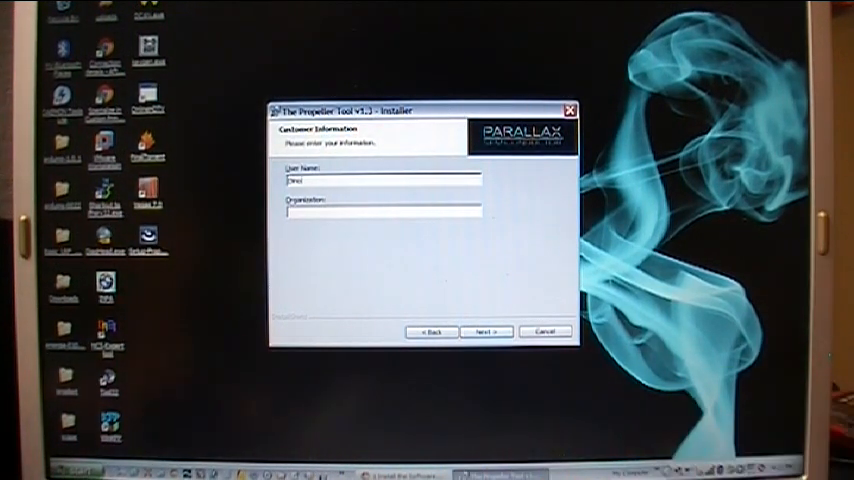
{"action": "left_click", "coordinate": [484, 332]}
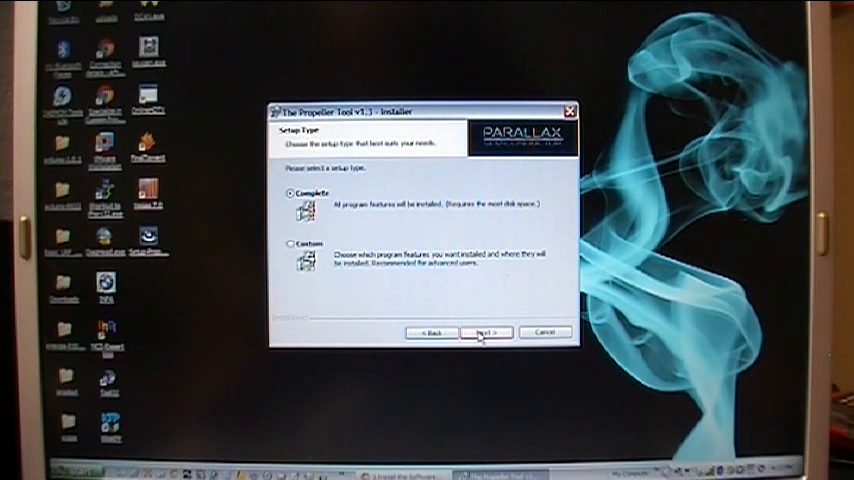
{"action": "left_click", "coordinate": [484, 332]}
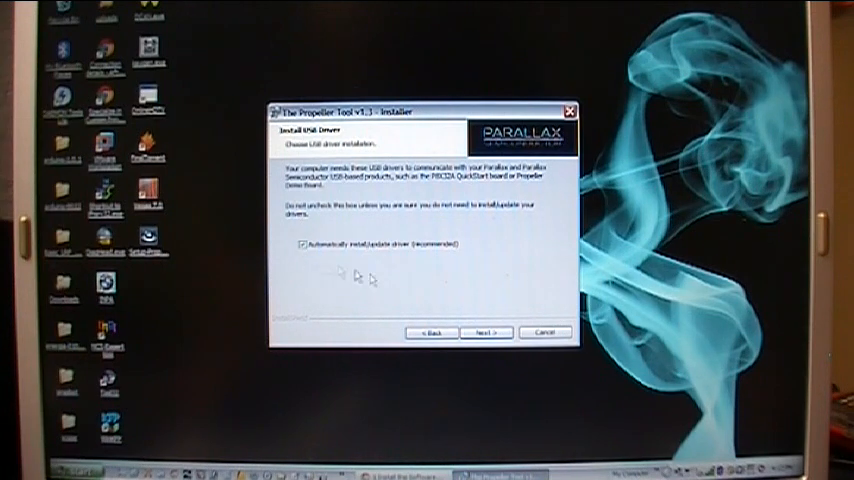
{"action": "left_click", "coordinate": [484, 332]}
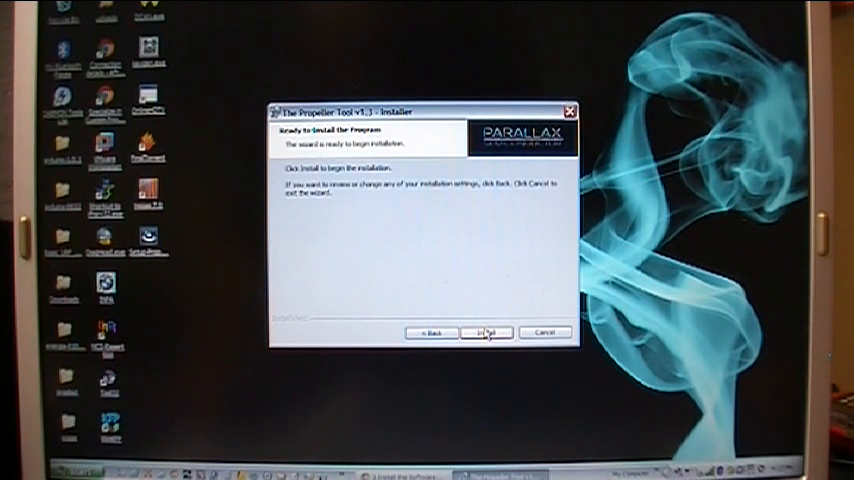
{"action": "left_click", "coordinate": [484, 332]}
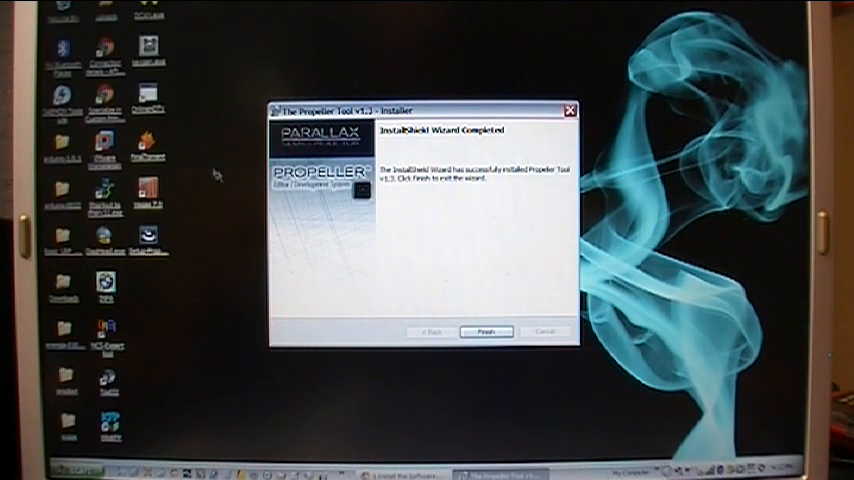
{"action": "left_click", "coordinate": [484, 332]}
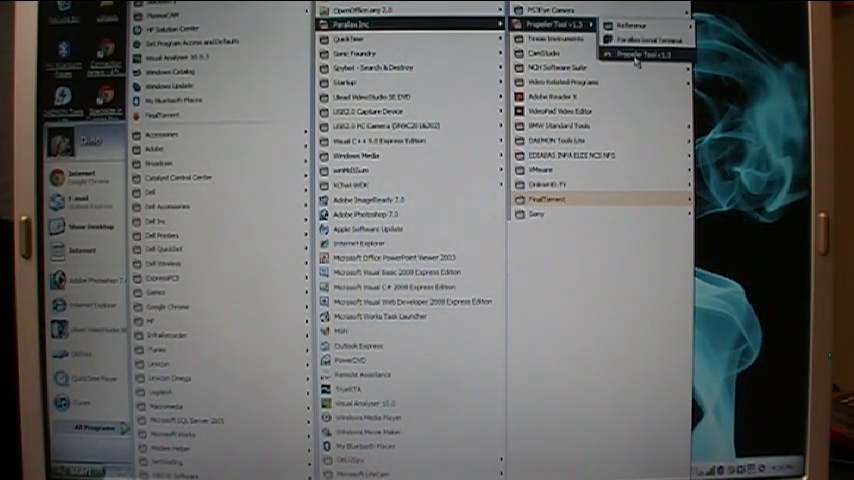
- Launch Propeller Tool v1.3, accept file associations, and return to the Parallax programs folder
{"action": "left_click", "coordinate": [630, 60]}
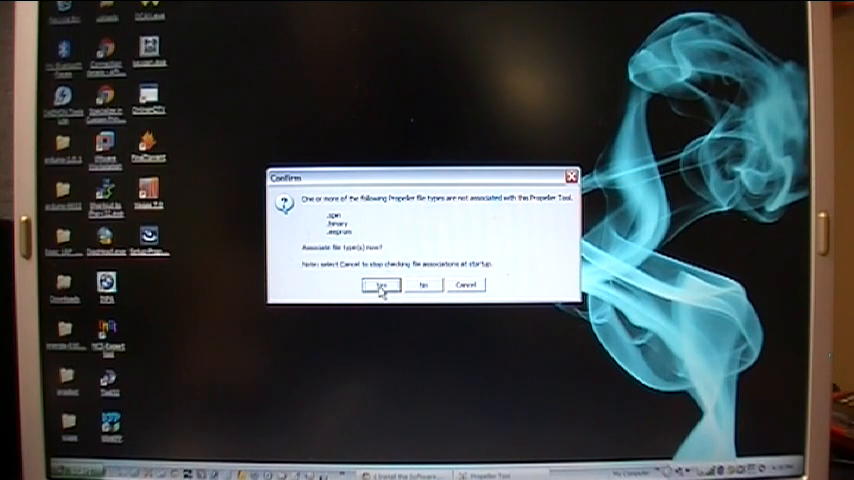
{"action": "left_click", "coordinate": [378, 284]}
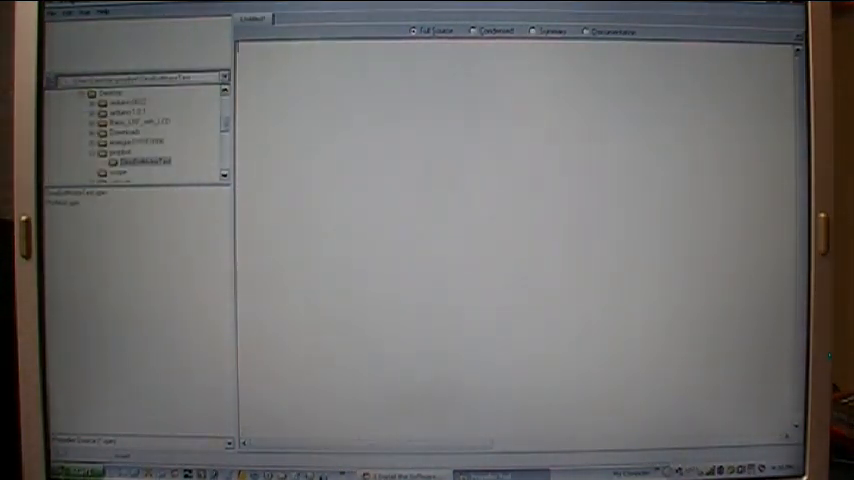
{"action": "left_click", "coordinate": [30, 470]}
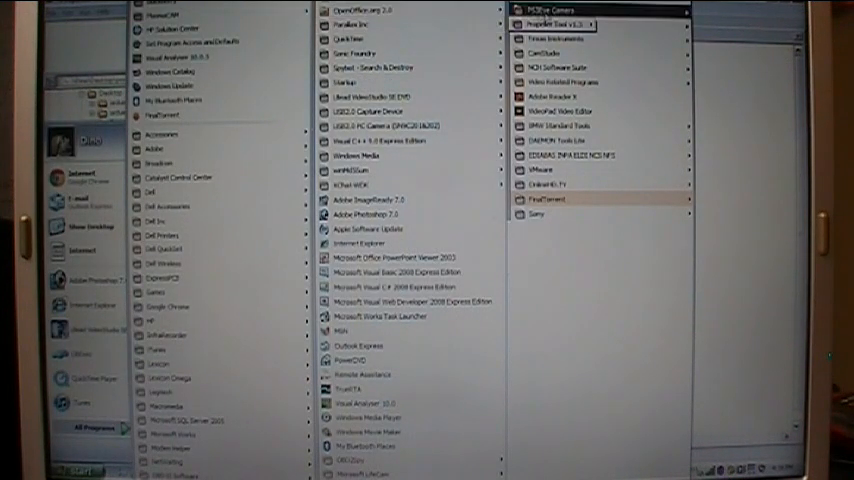
{"action": "mouse_move", "coordinate": [556, 24]}
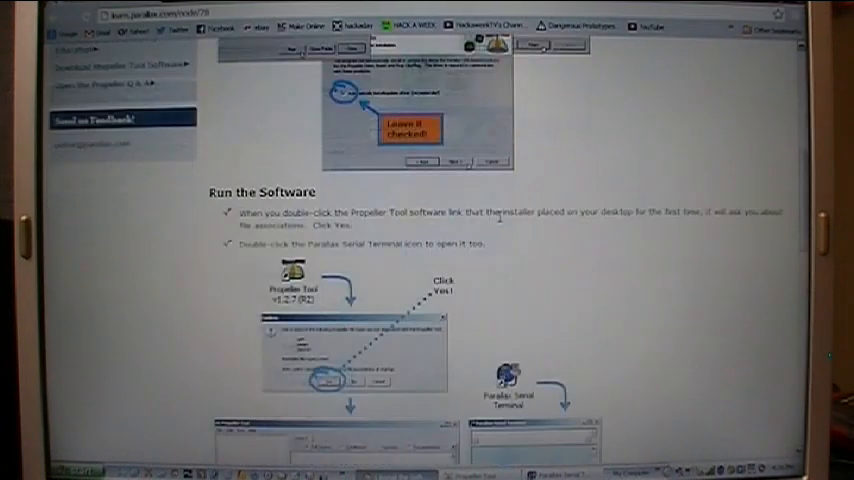
- Scroll through the Run the Software and Connect the Hardware tutorial steps
{"action": "scroll", "scroll_direction": "down", "scroll_amount": 3}
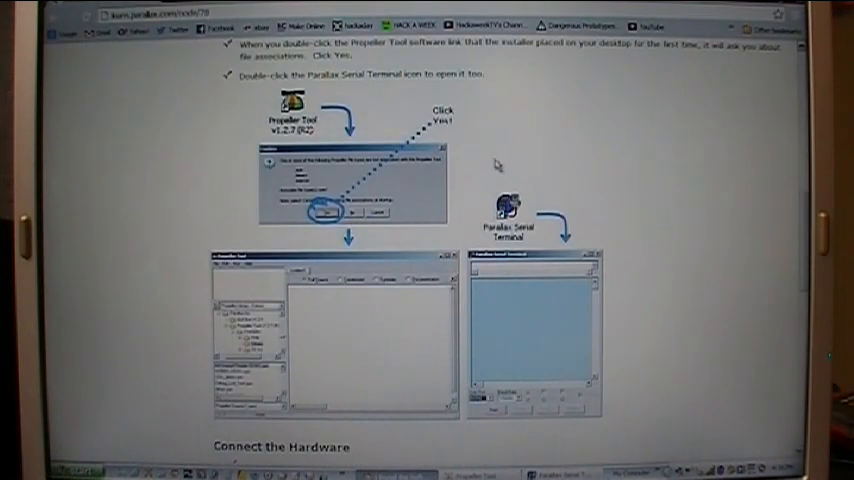
{"action": "scroll", "scroll_direction": "down", "scroll_amount": 3}
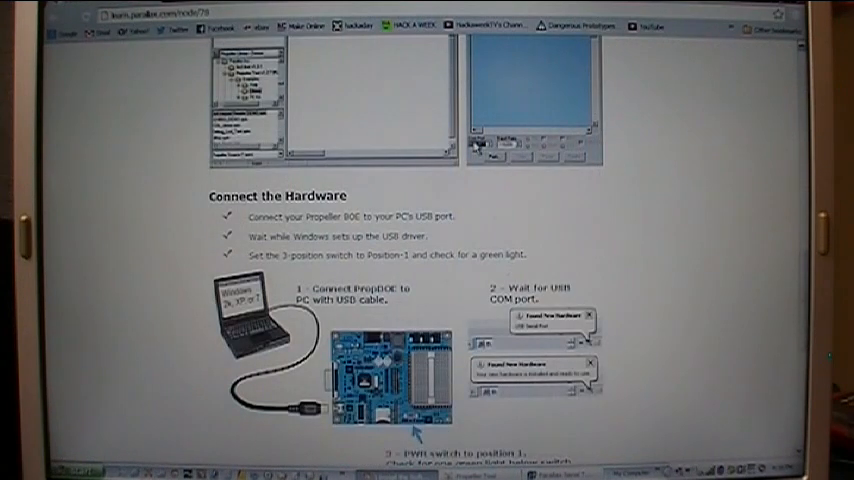
{"action": "scroll", "scroll_direction": "down", "scroll_amount": 3}
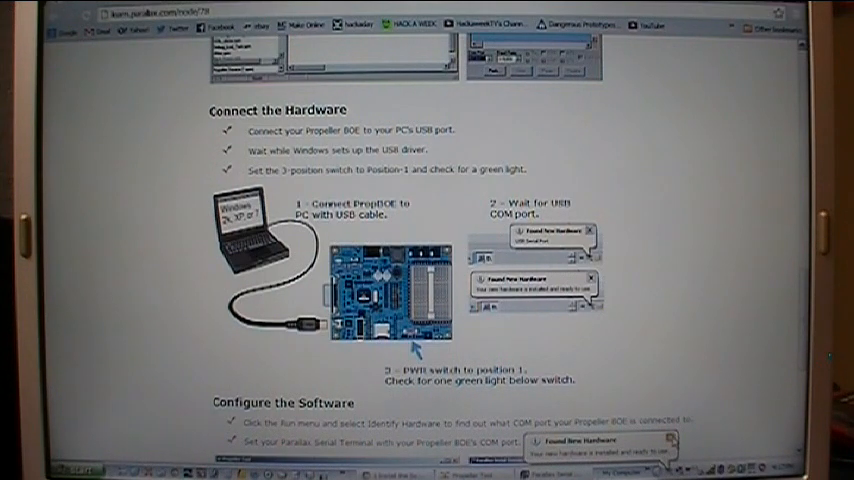
{"action": "scroll", "scroll_direction": "down", "scroll_amount": 3}
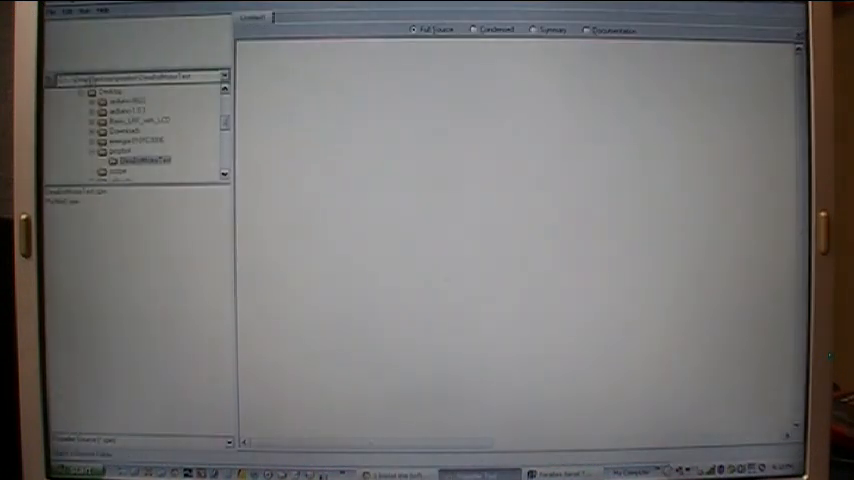
- Identify Hardware from the Run menu, acknowledge the chip-found message, and continue to the serial terminal
{"action": "left_click", "coordinate": [72, 12]}
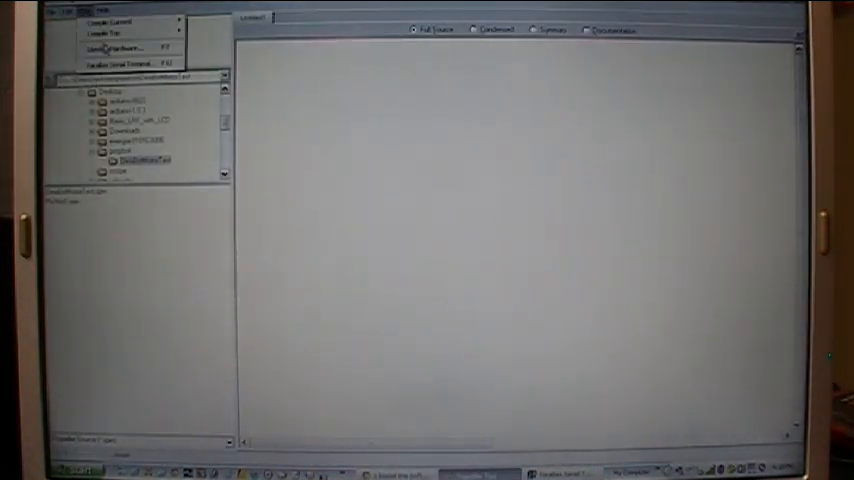
{"action": "left_click", "coordinate": [118, 48]}
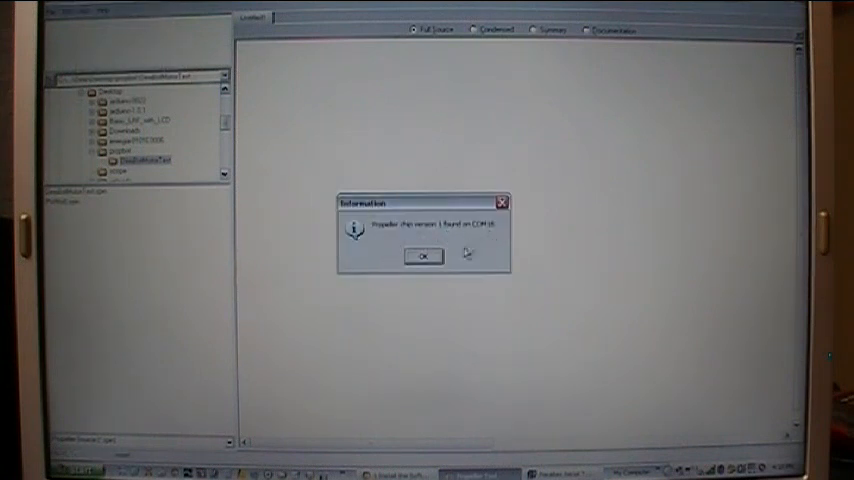
{"action": "left_click", "coordinate": [422, 256]}
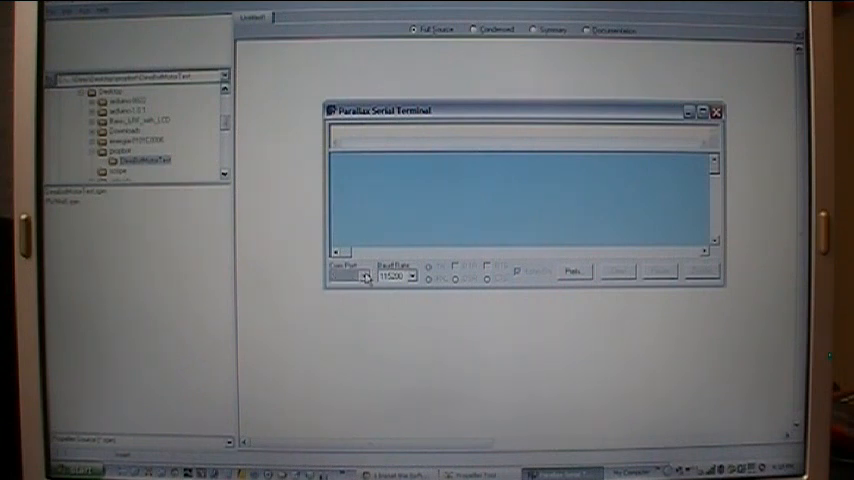
{"action": "left_click", "coordinate": [348, 276]}
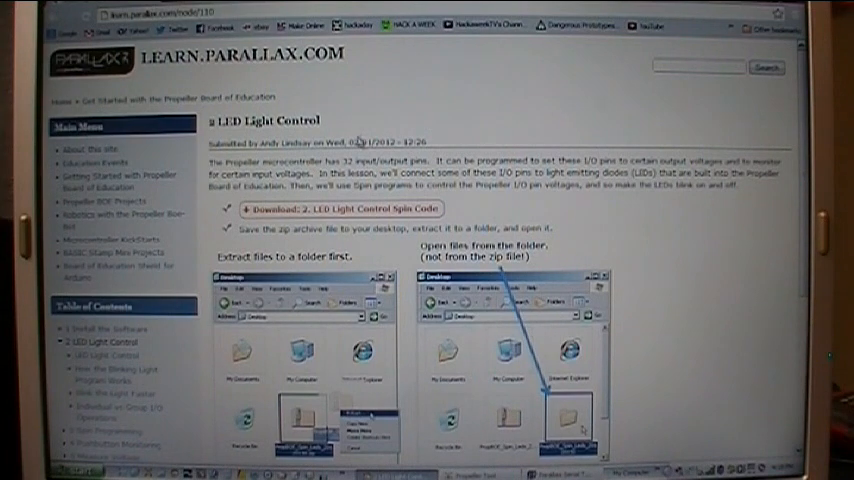
- Scroll down the LED Light Control page toward the Spin code download link
{"action": "scroll", "scroll_direction": "down", "scroll_amount": 3}
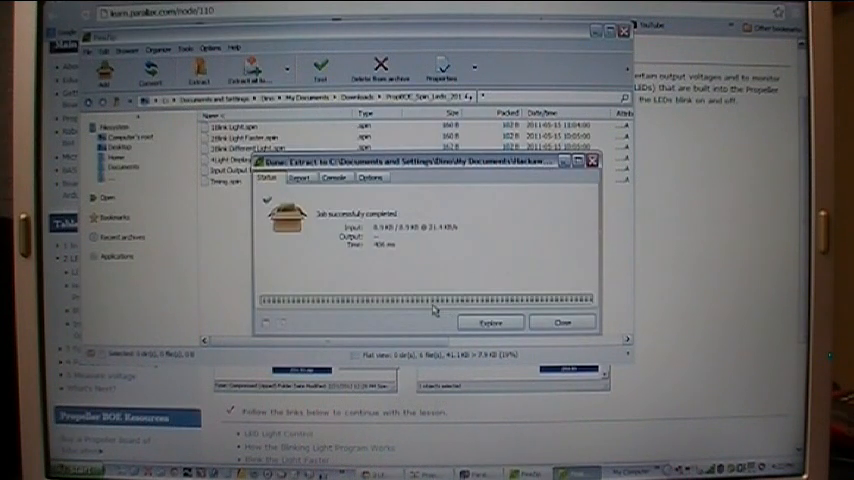
{"action": "left_click", "coordinate": [564, 322]}
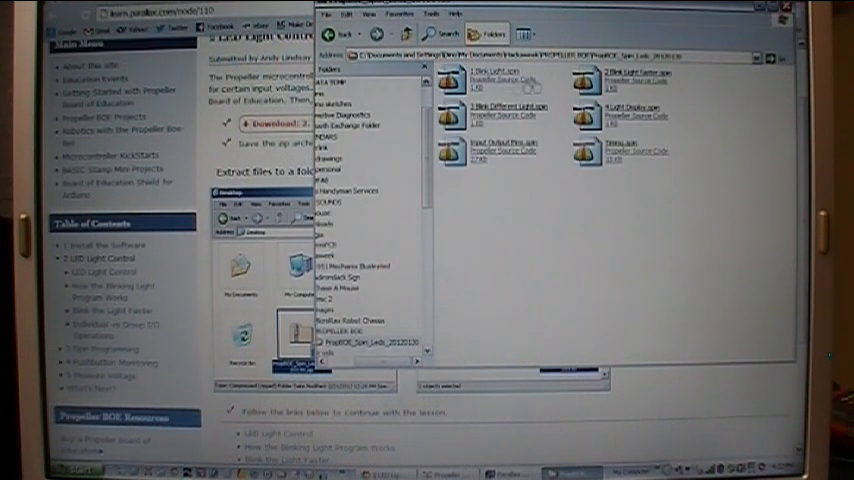
{"action": "mouse_move", "coordinate": [530, 196]}
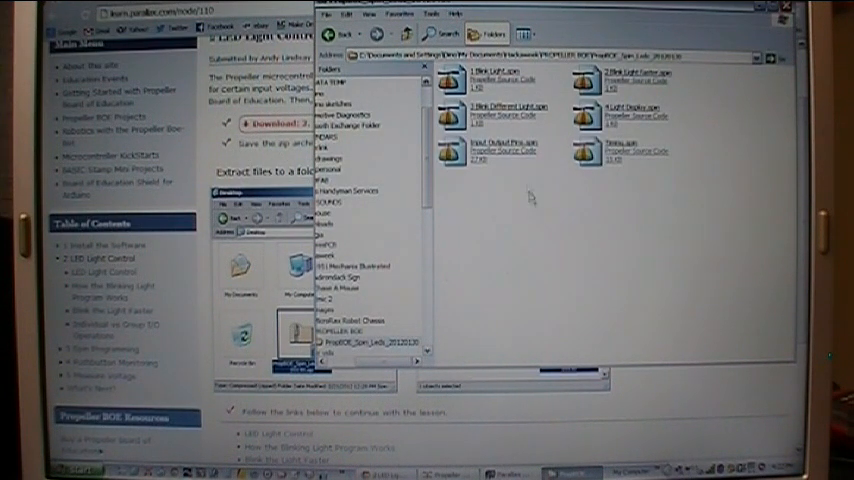
{"action": "mouse_move", "coordinate": [510, 152]}
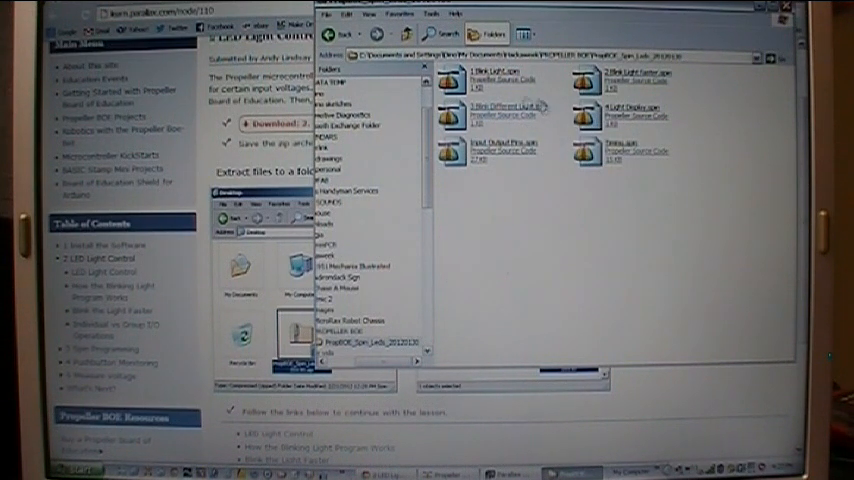
- Leave Windows Explorer to return to the LED Light Control lesson page
{"action": "left_click", "coordinate": [484, 76]}
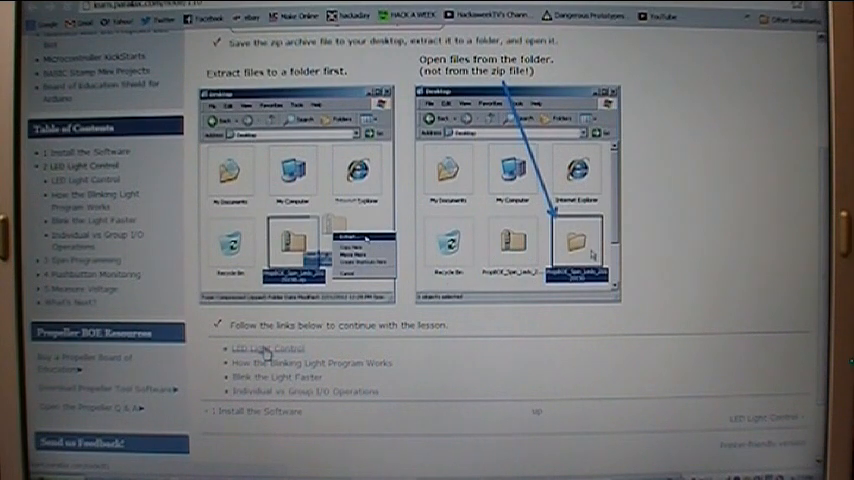
- Follow the LED Light Control link to its Blink a Light instructions
{"action": "left_click", "coordinate": [260, 348]}
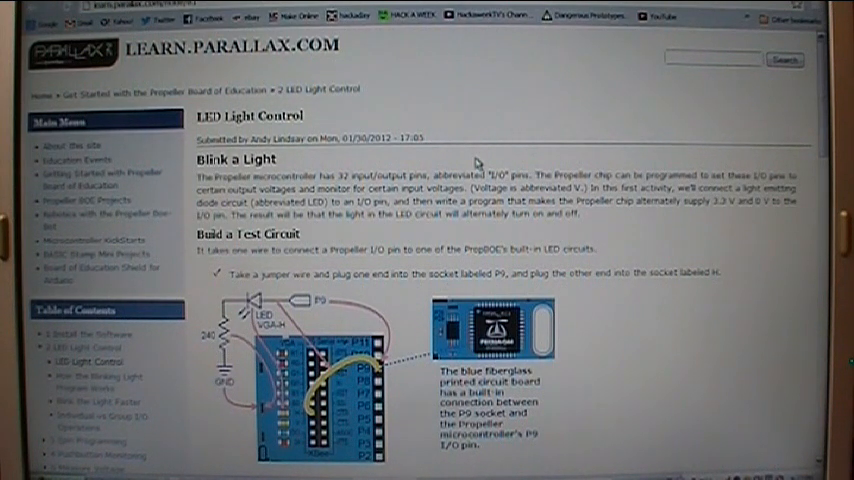
{"action": "mouse_move", "coordinate": [474, 160]}
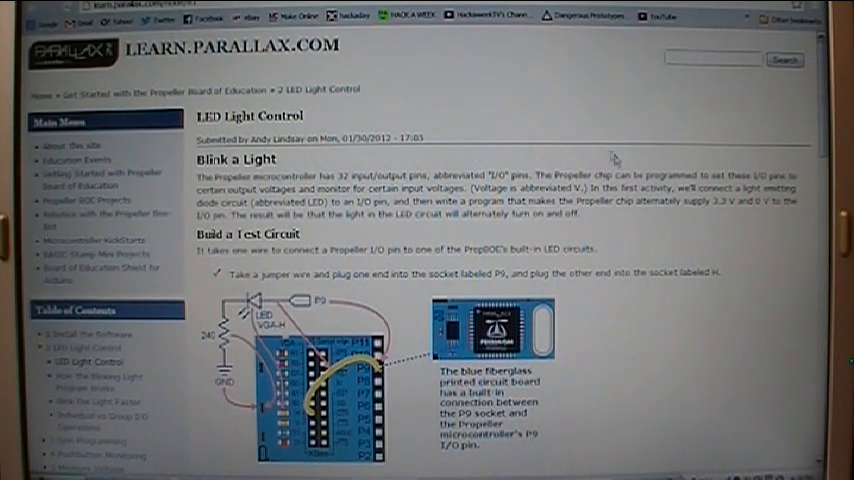
{"action": "mouse_move", "coordinate": [596, 236]}
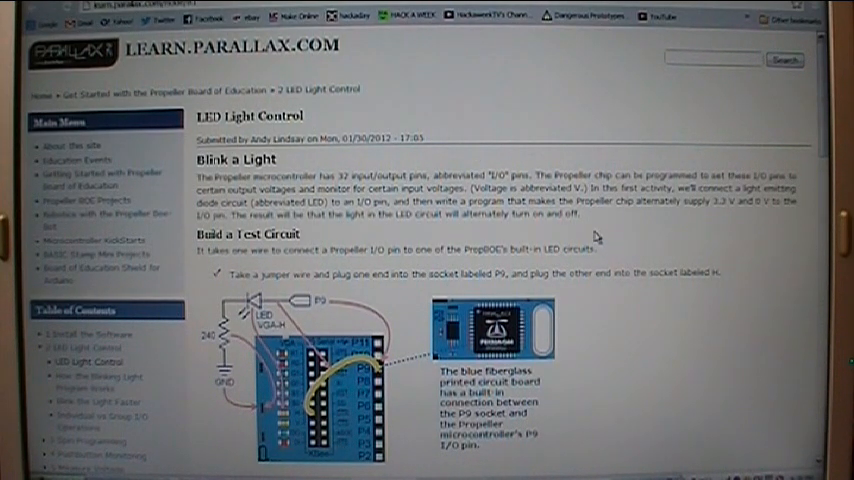
{"action": "mouse_move", "coordinate": [590, 230]}
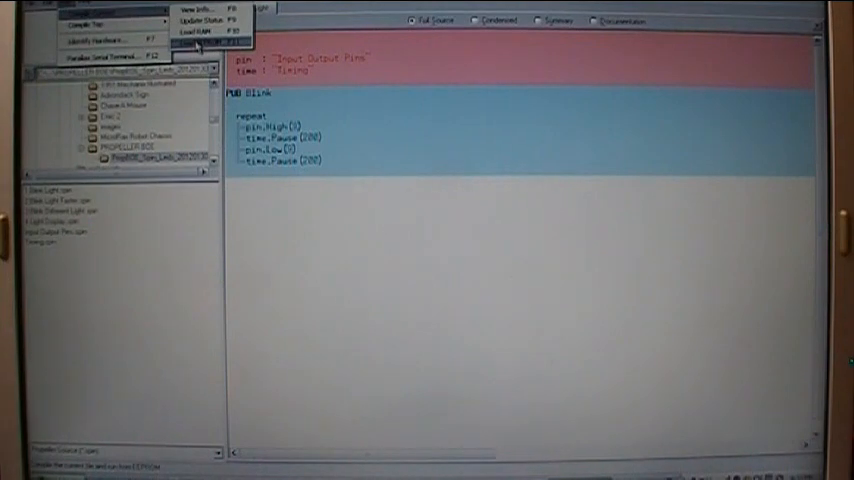
- Upload the Blink program to the Propeller board via Run > Load RAM (F10)
{"action": "left_click", "coordinate": [204, 44]}
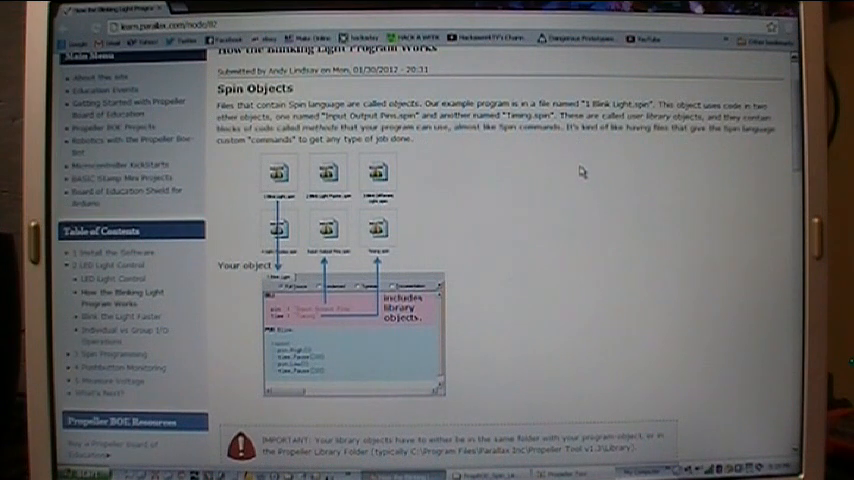
{"action": "mouse_move", "coordinate": [504, 176]}
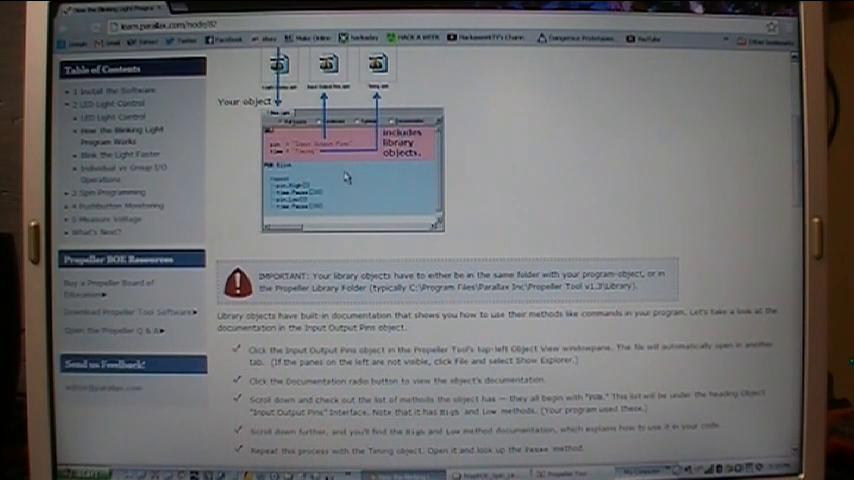
- Scroll the How the Blinking Light Program Works page down to the Spin Objects section
{"action": "scroll", "scroll_direction": "down", "scroll_amount": 3}
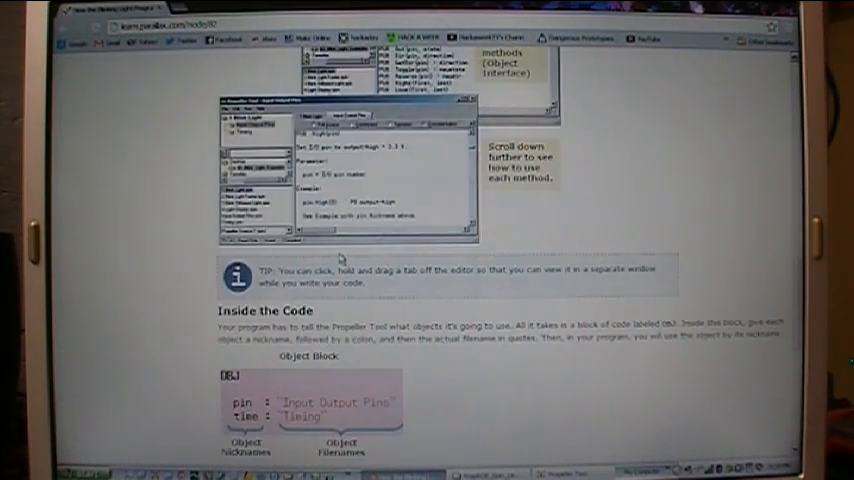
{"action": "scroll", "scroll_direction": "down", "scroll_amount": 3}
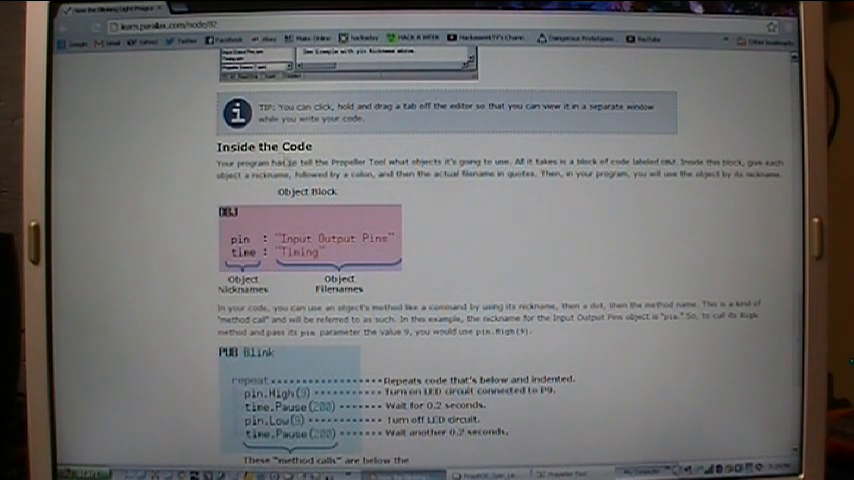
{"action": "mouse_move", "coordinate": [424, 156]}
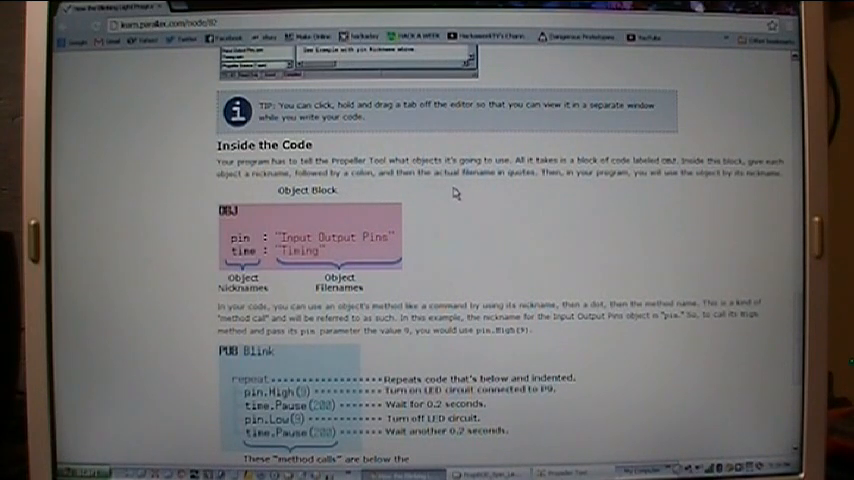
{"action": "mouse_move", "coordinate": [468, 202]}
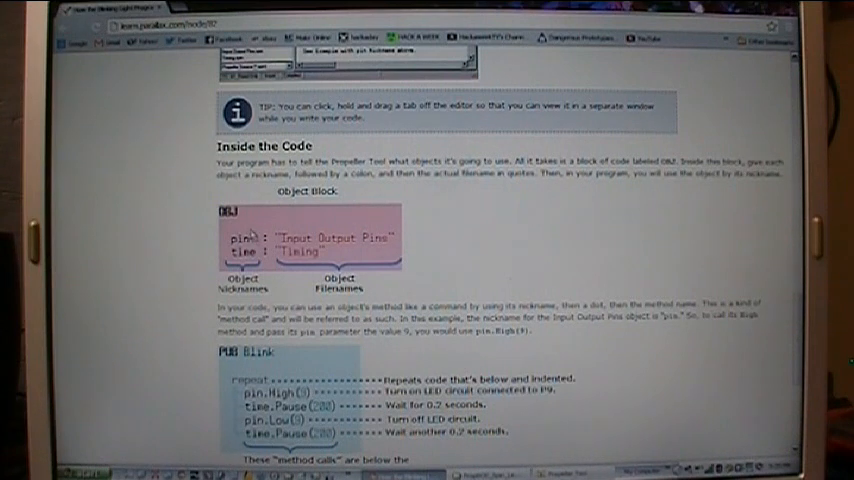
{"action": "scroll", "scroll_direction": "down", "scroll_amount": 3}
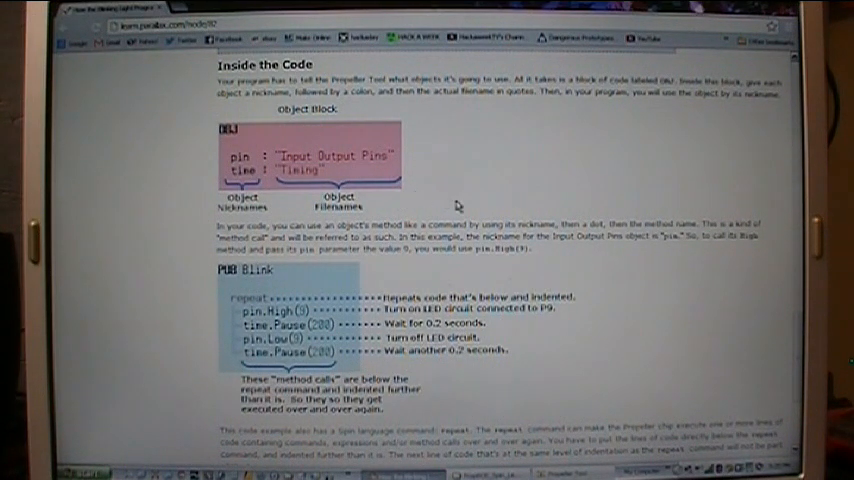
{"action": "mouse_move", "coordinate": [524, 204]}
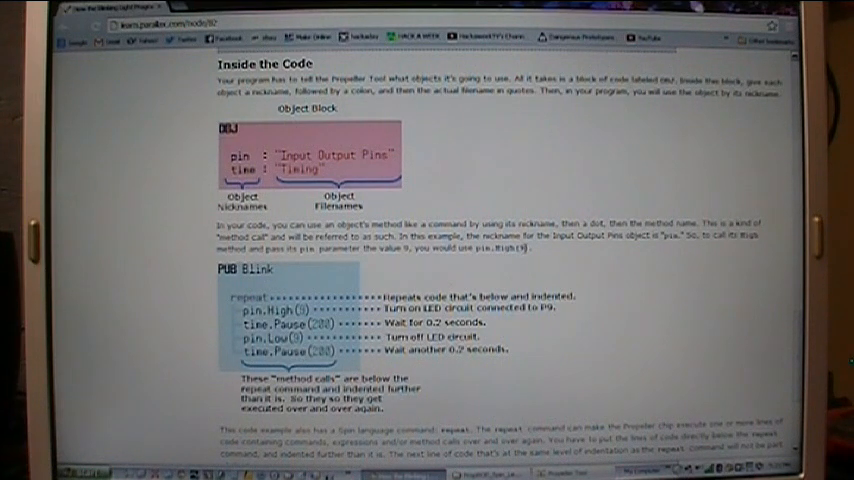
{"action": "mouse_move", "coordinate": [372, 322]}
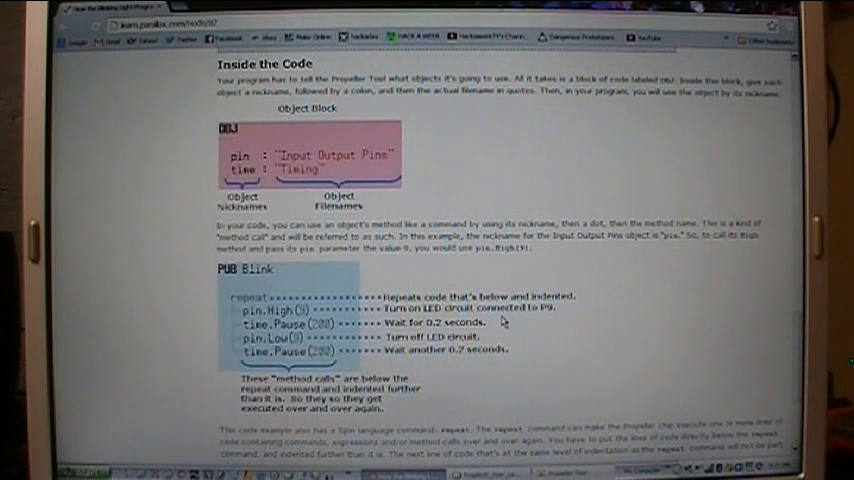
{"action": "mouse_move", "coordinate": [524, 332]}
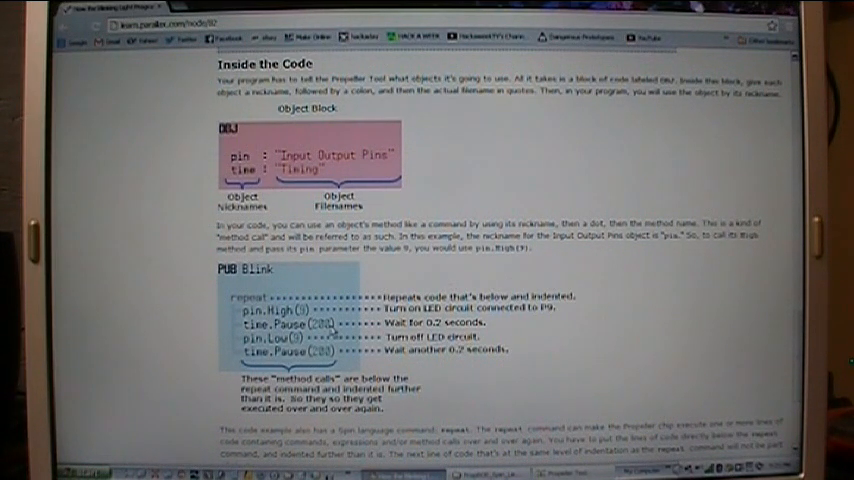
{"action": "mouse_move", "coordinate": [336, 328]}
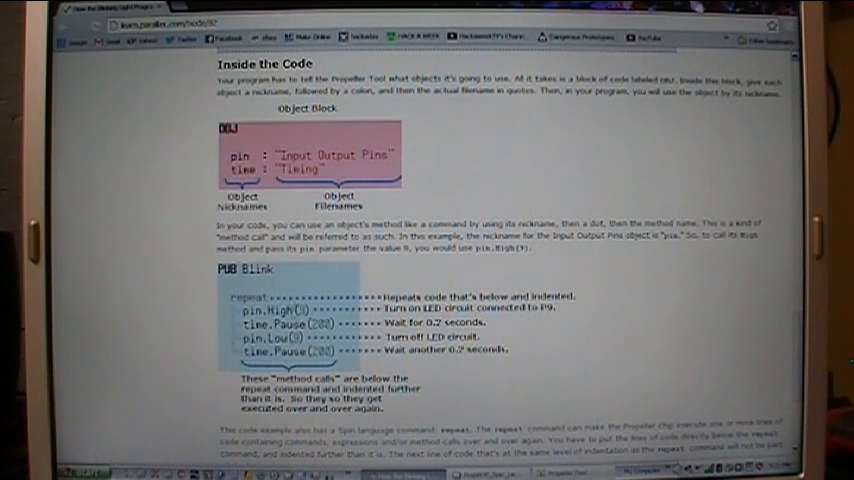
{"action": "mouse_move", "coordinate": [262, 148]}
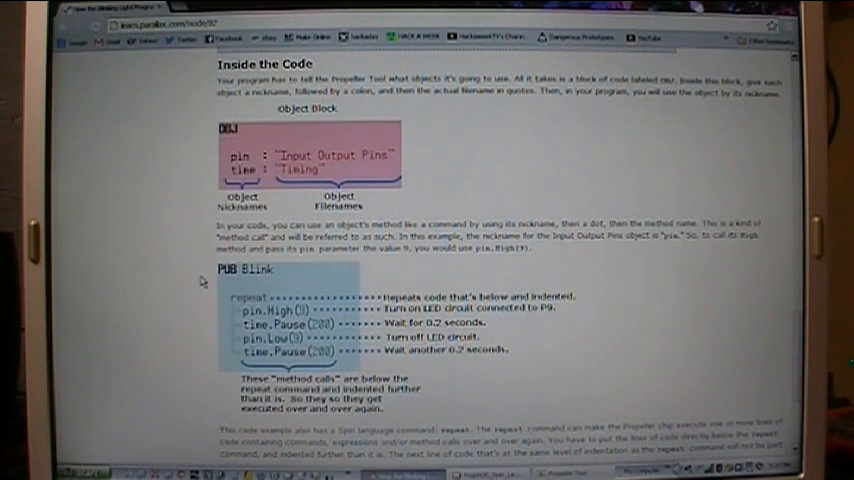
{"action": "mouse_move", "coordinate": [192, 276]}
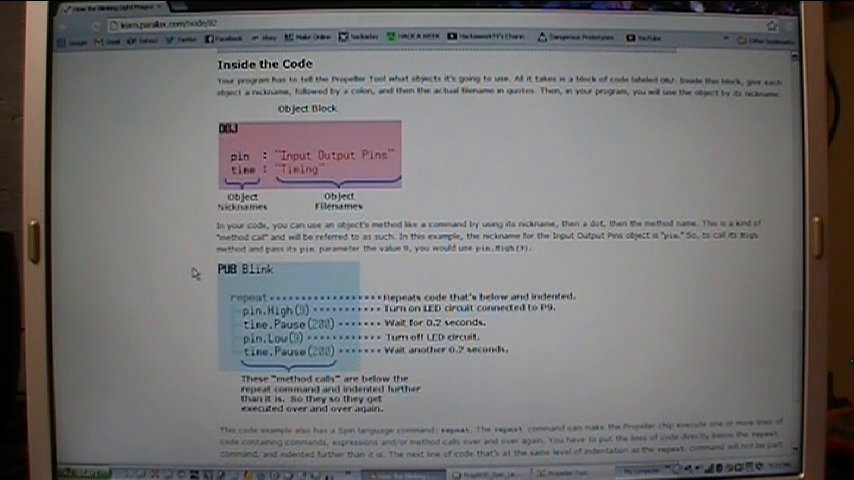
{"action": "mouse_move", "coordinate": [256, 312]}
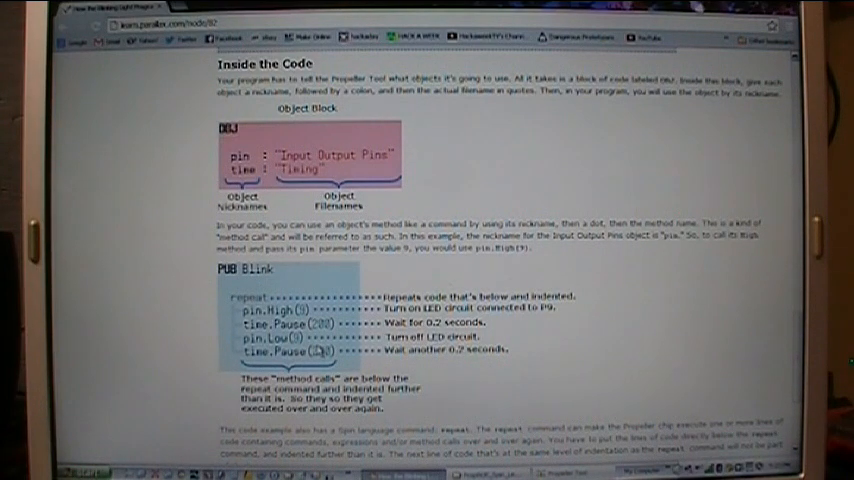
{"action": "scroll", "scroll_direction": "down", "scroll_amount": 3}
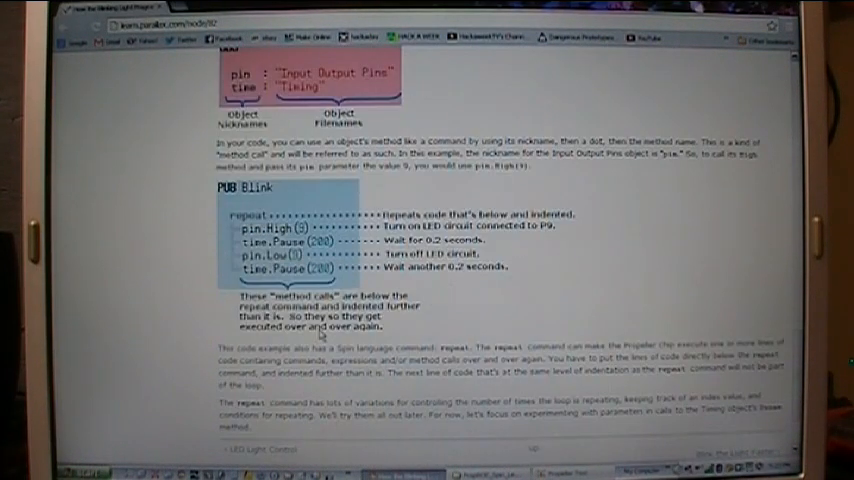
{"action": "scroll", "scroll_direction": "down", "scroll_amount": 3}
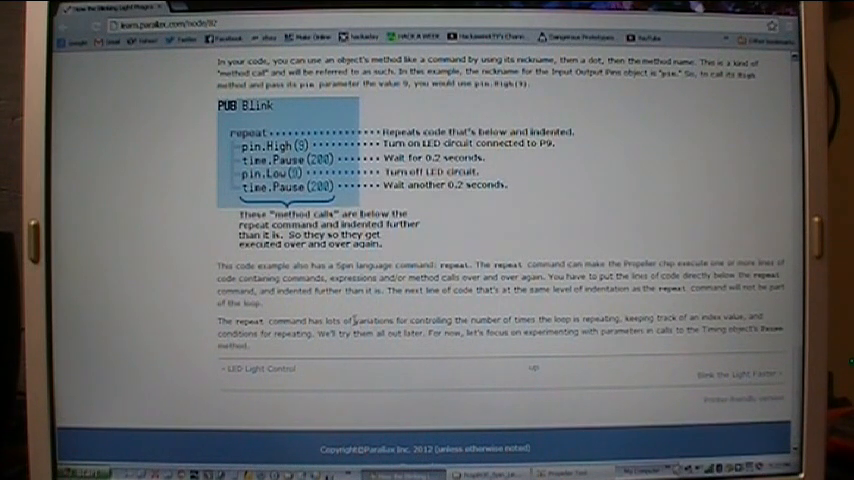
{"action": "mouse_move", "coordinate": [592, 410]}
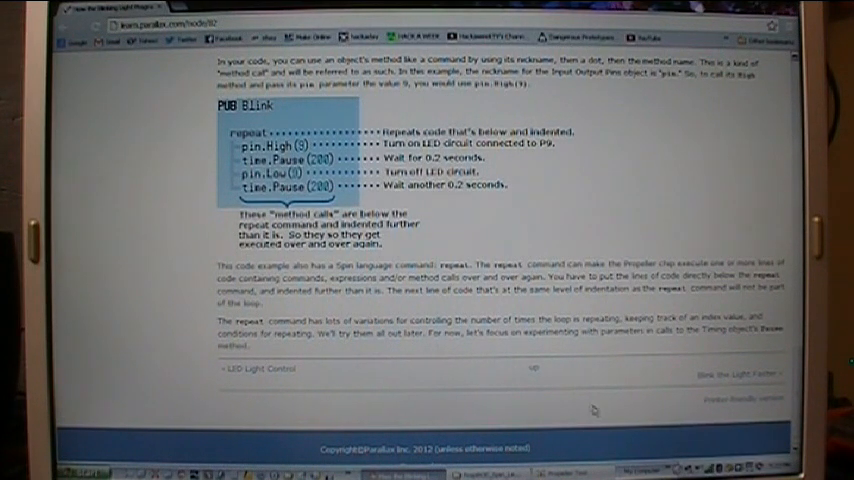